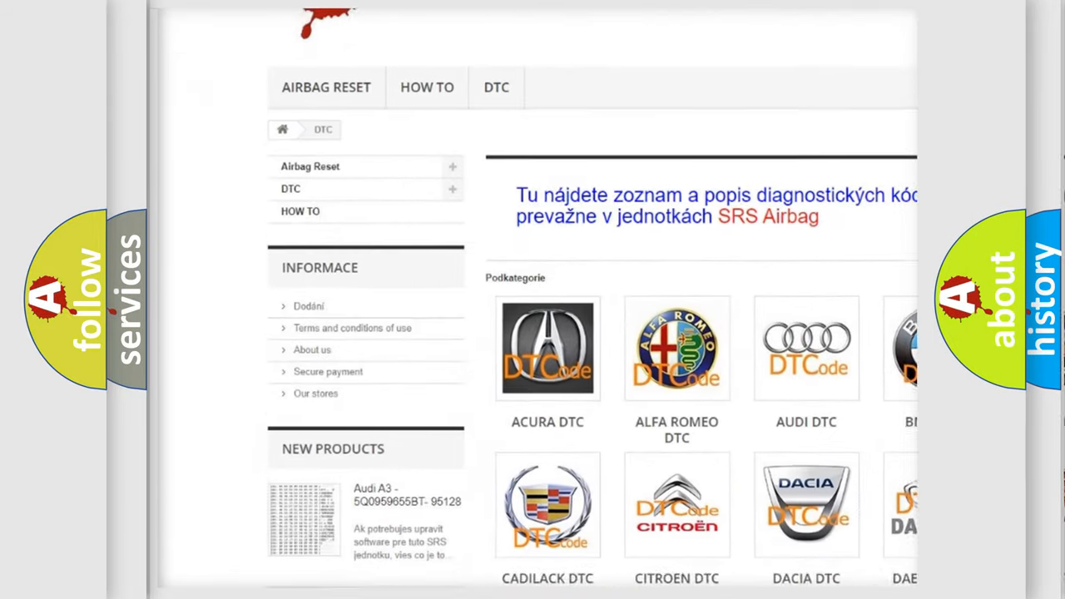
scroll(down, 3)
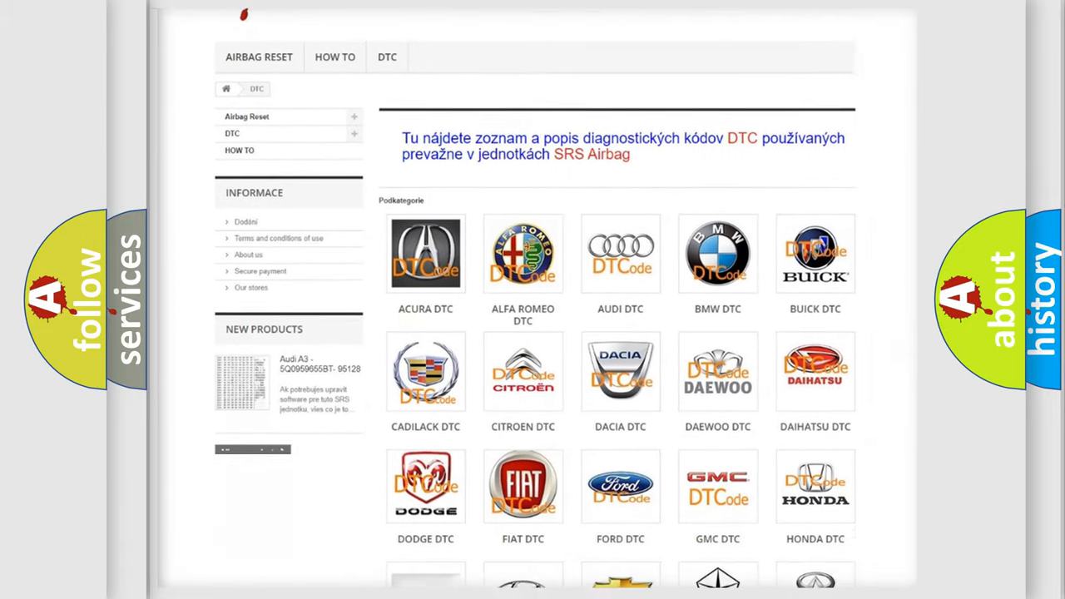
scroll(down, 3)
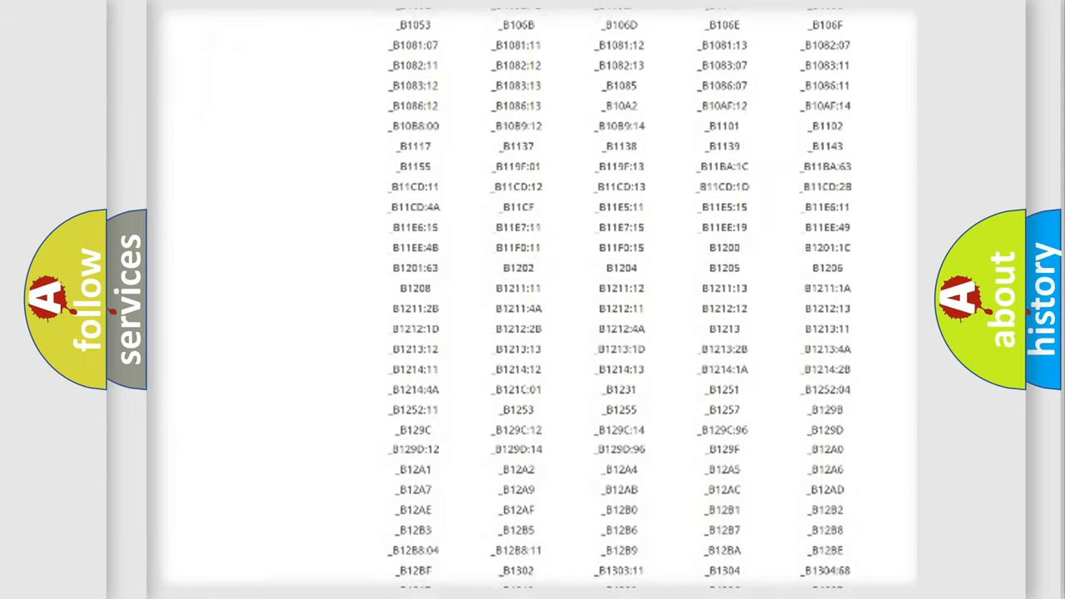
scroll(down, 3)
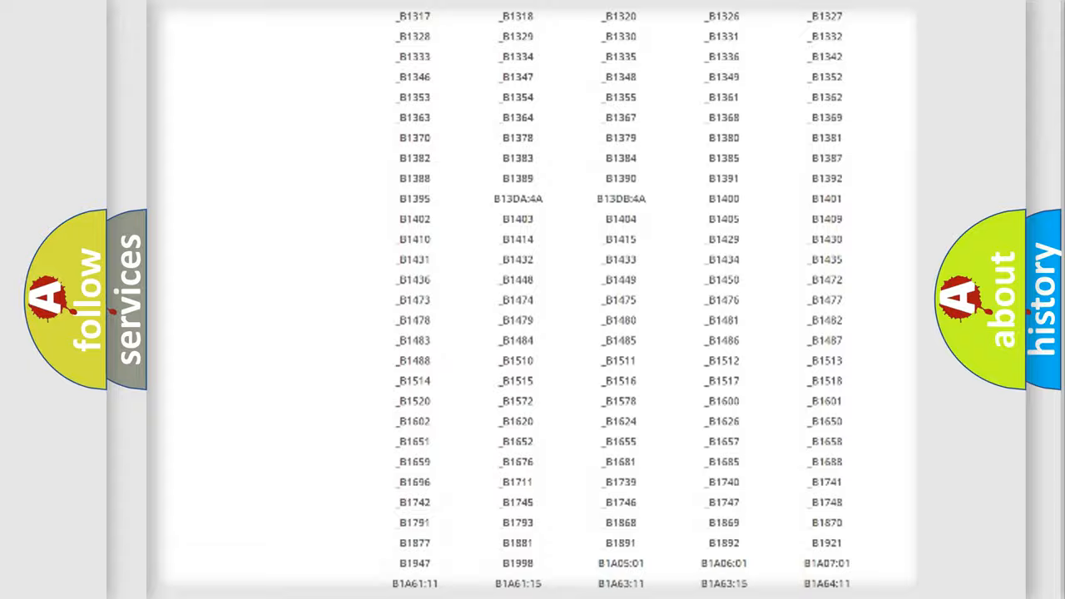